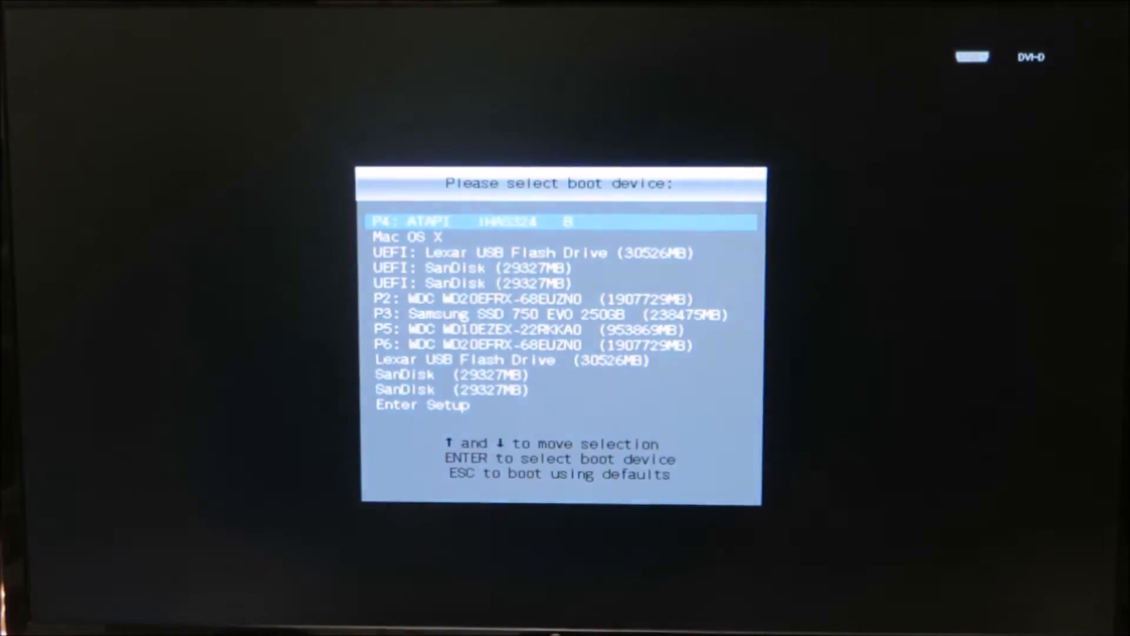
- Select a boot device in the UEFI boot menu and start up from it
key("Down")
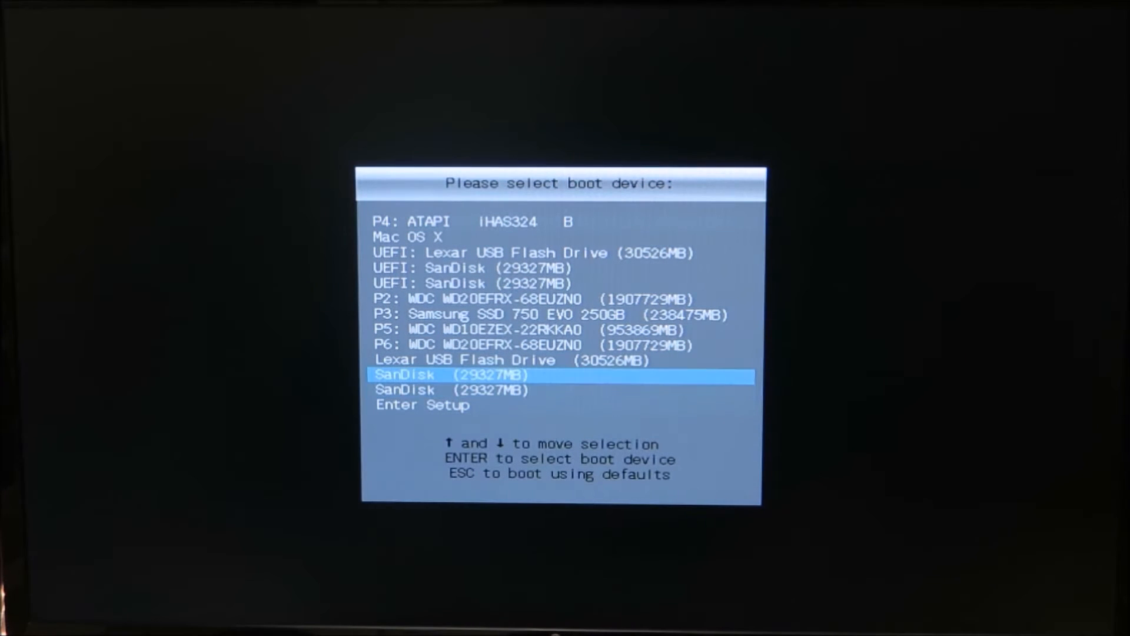
key("Up")
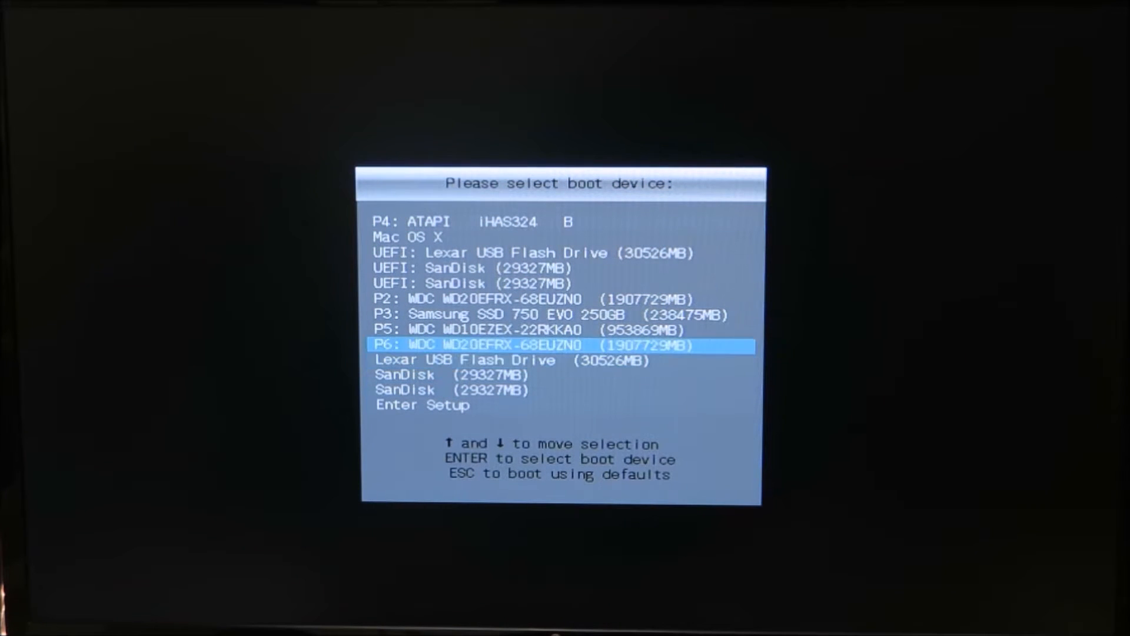
key("up")
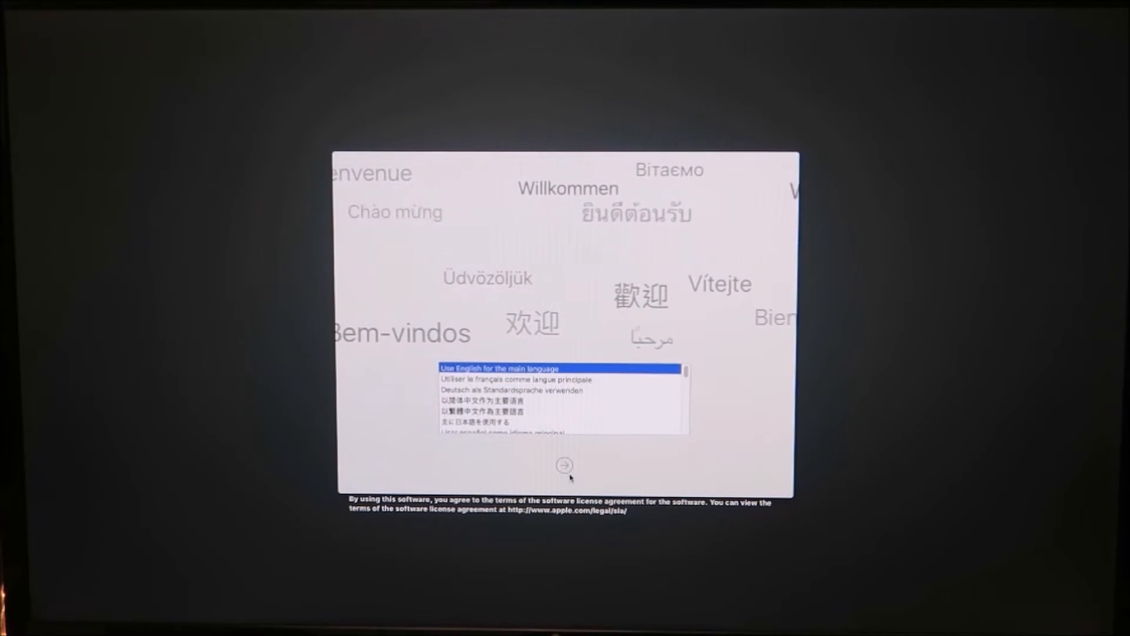
- Continue with English as main language and agree to the macOS Sierra software license
left_click(564, 465)
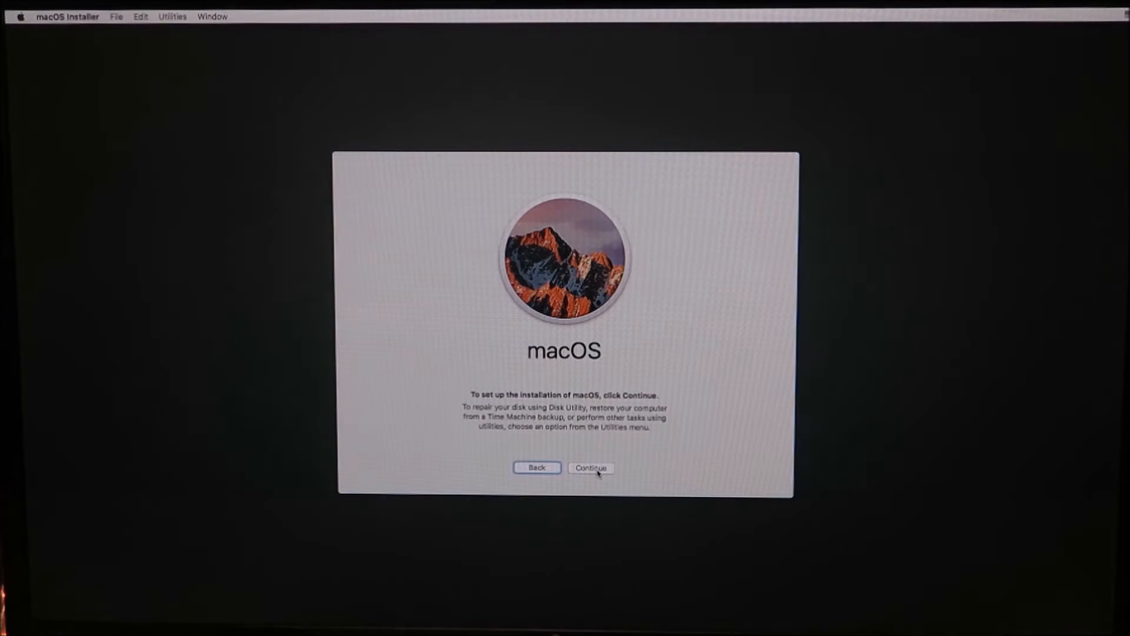
left_click(590, 468)
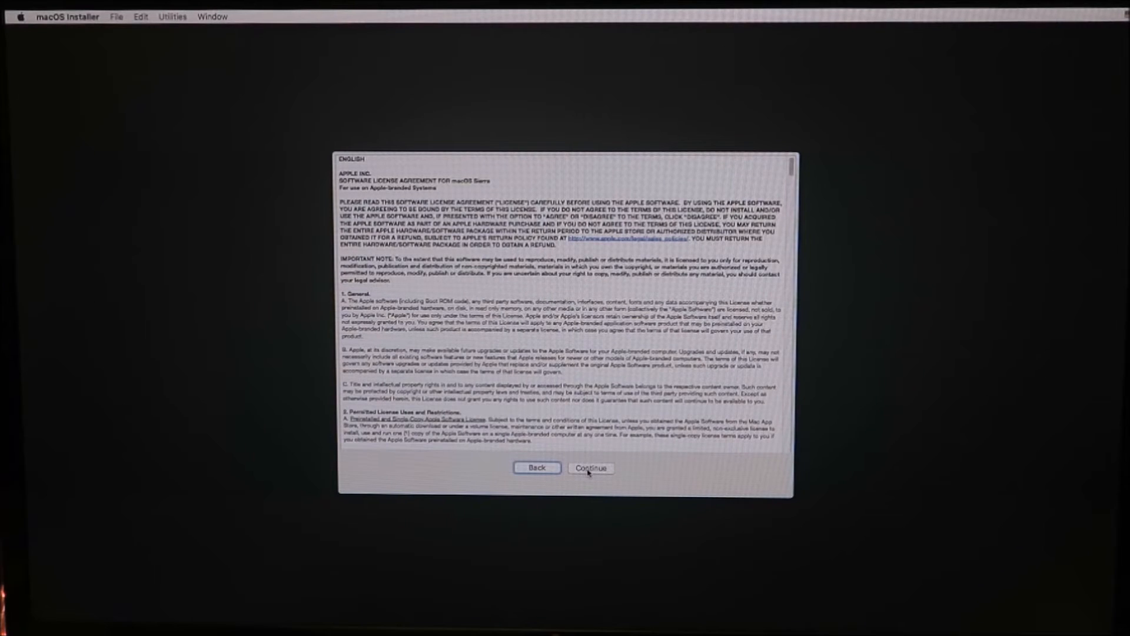
left_click(590, 467)
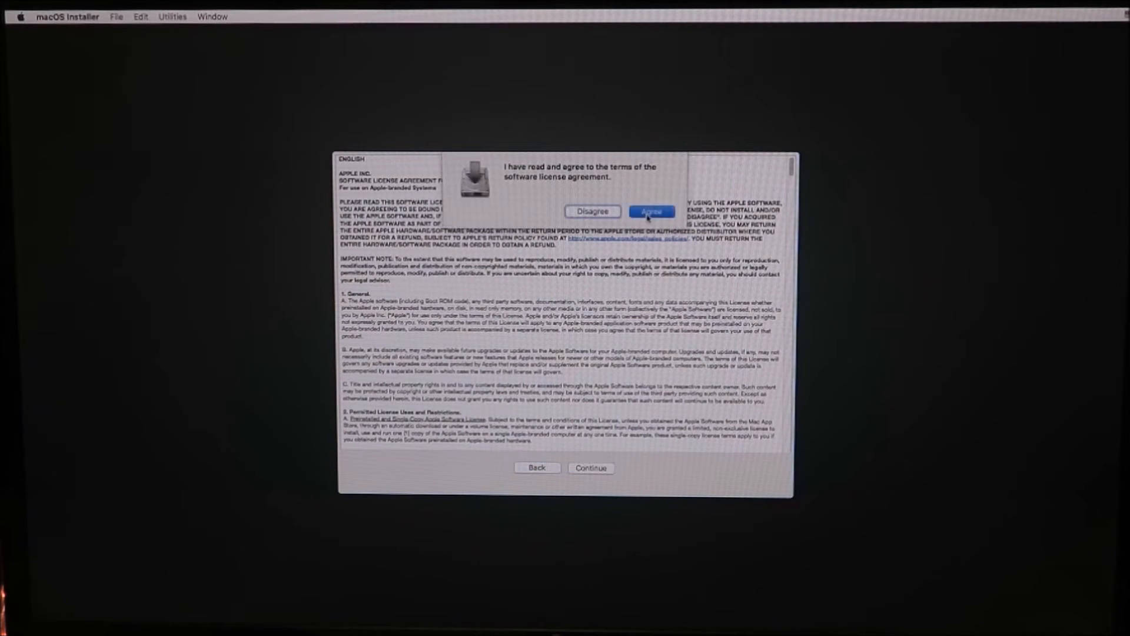
left_click(649, 212)
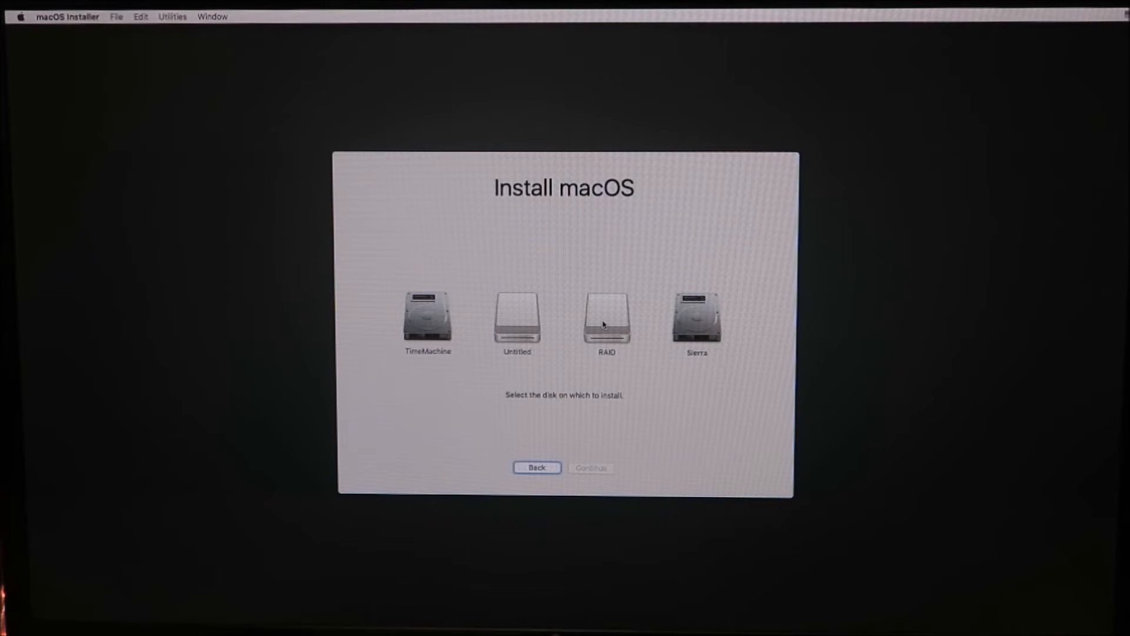
- Choose the RAID disk as destination and start installing macOS Sierra
left_click(607, 320)
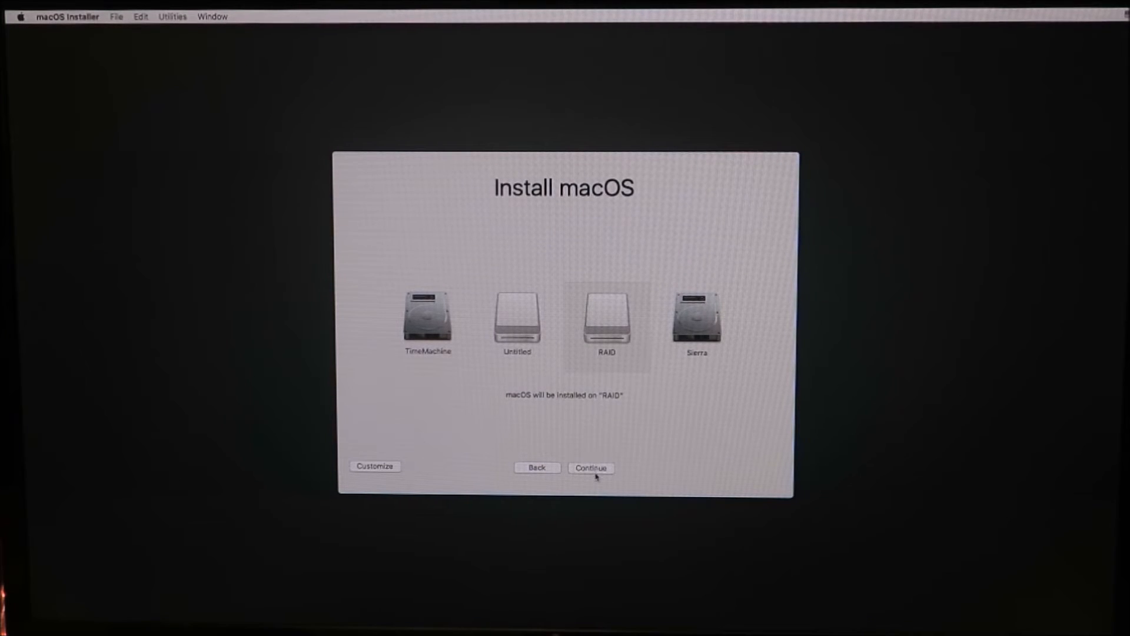
left_click(590, 467)
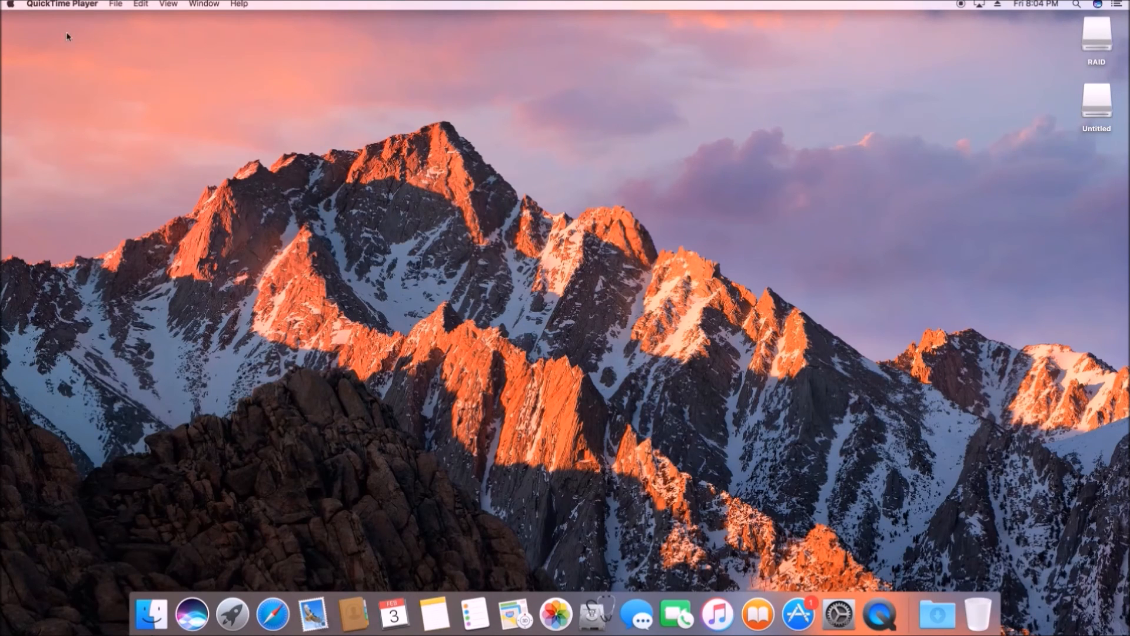
- Open About This Mac from the Apple menu to view the Overview
left_click(10, 4)
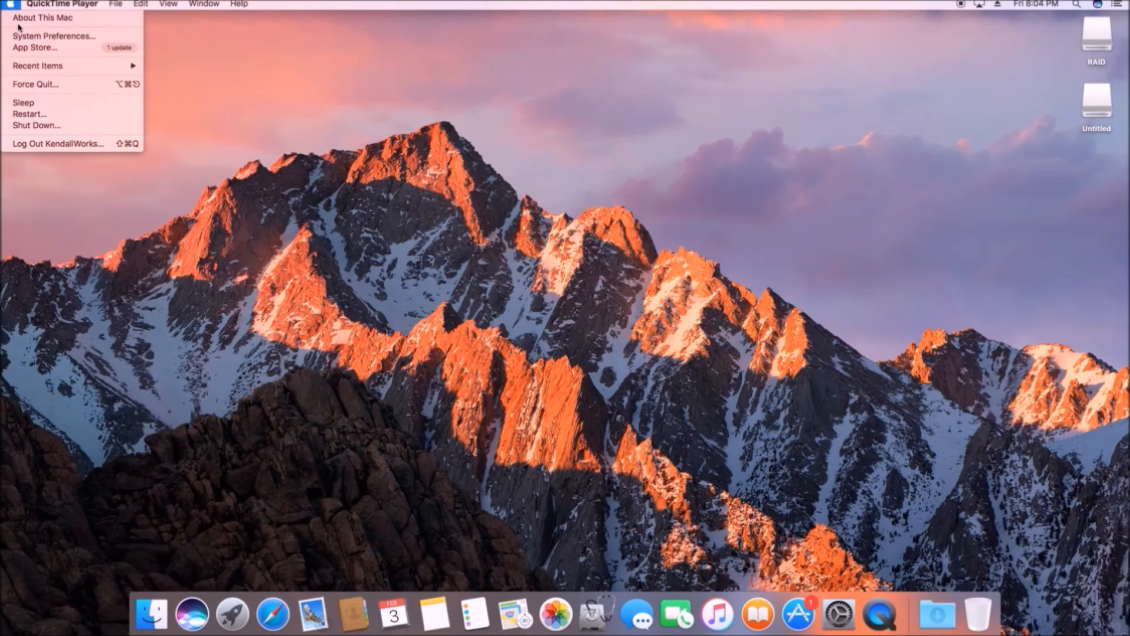
left_click(42, 17)
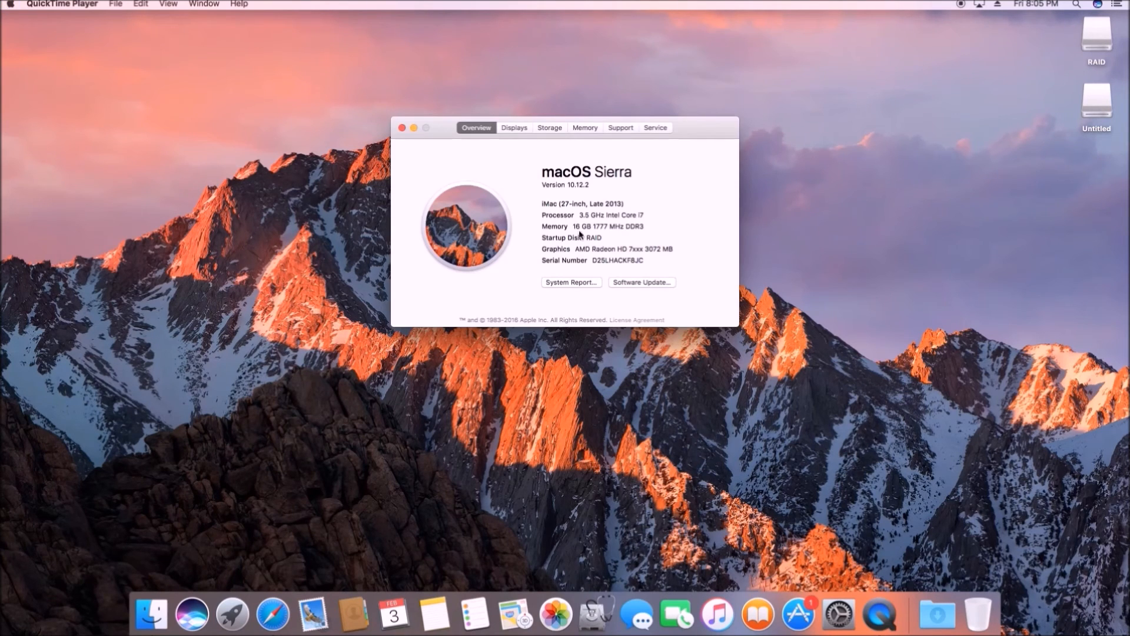
mouse_move(598, 248)
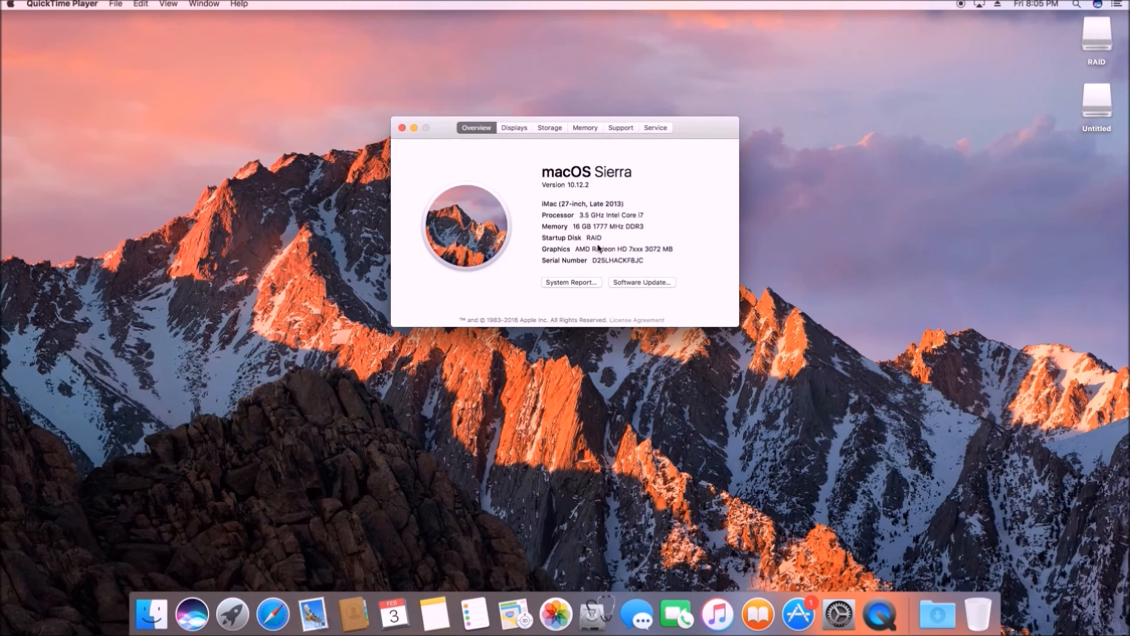
mouse_move(439, 136)
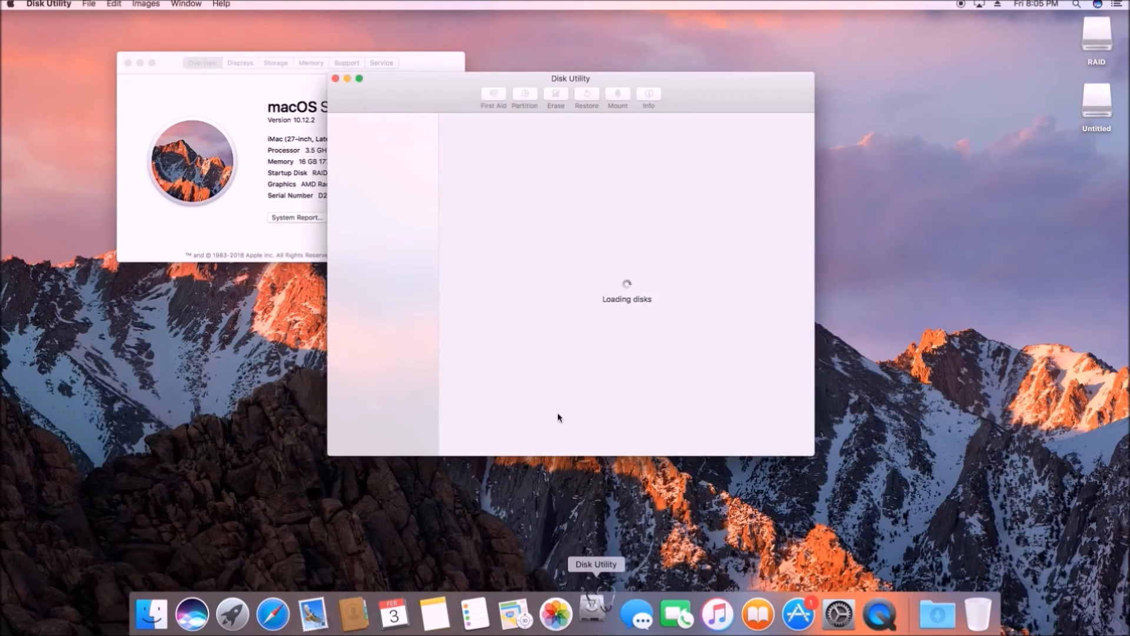
- Inspect disk5s2, the Lexar drive, both SanDisk Ultra Media drives, then the RAID set
left_click_drag(570, 78, 694, 92)
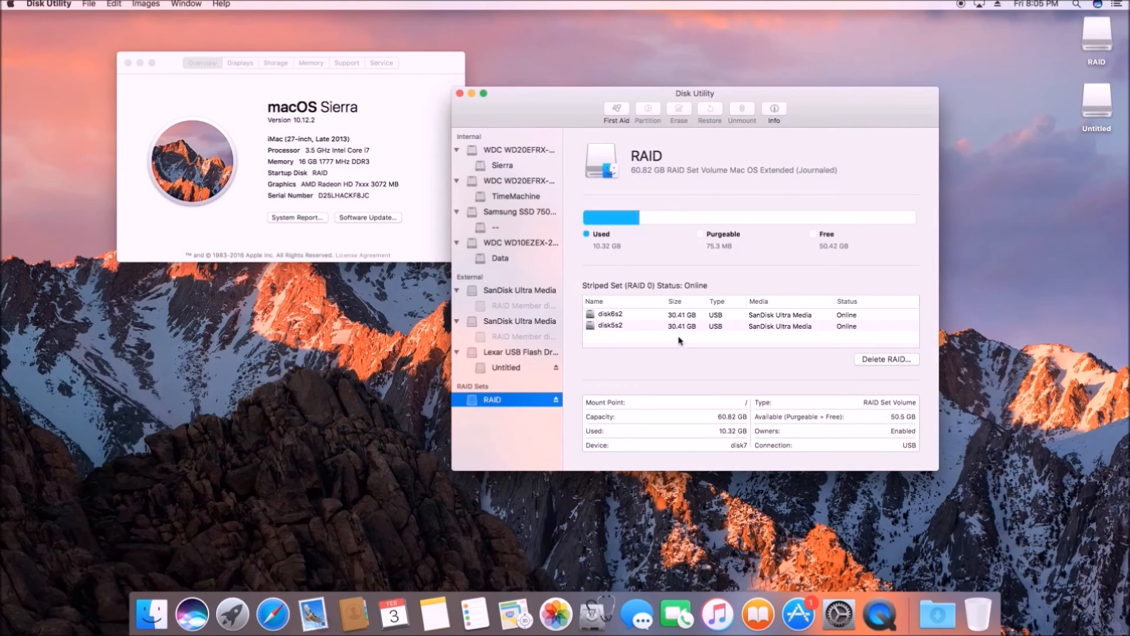
left_click(649, 326)
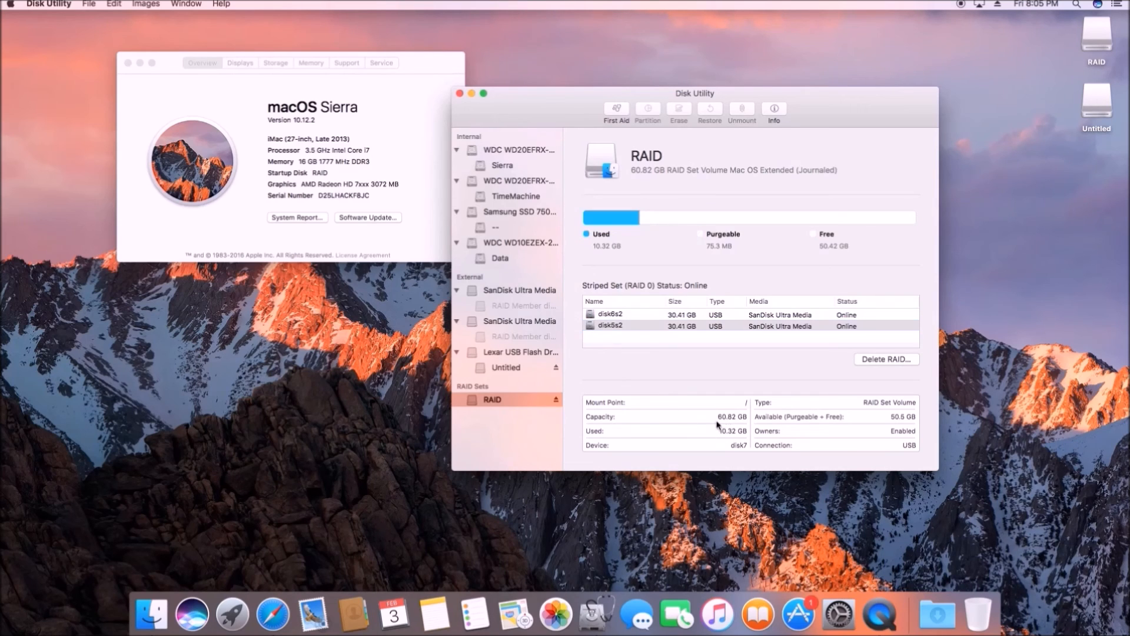
left_click(517, 353)
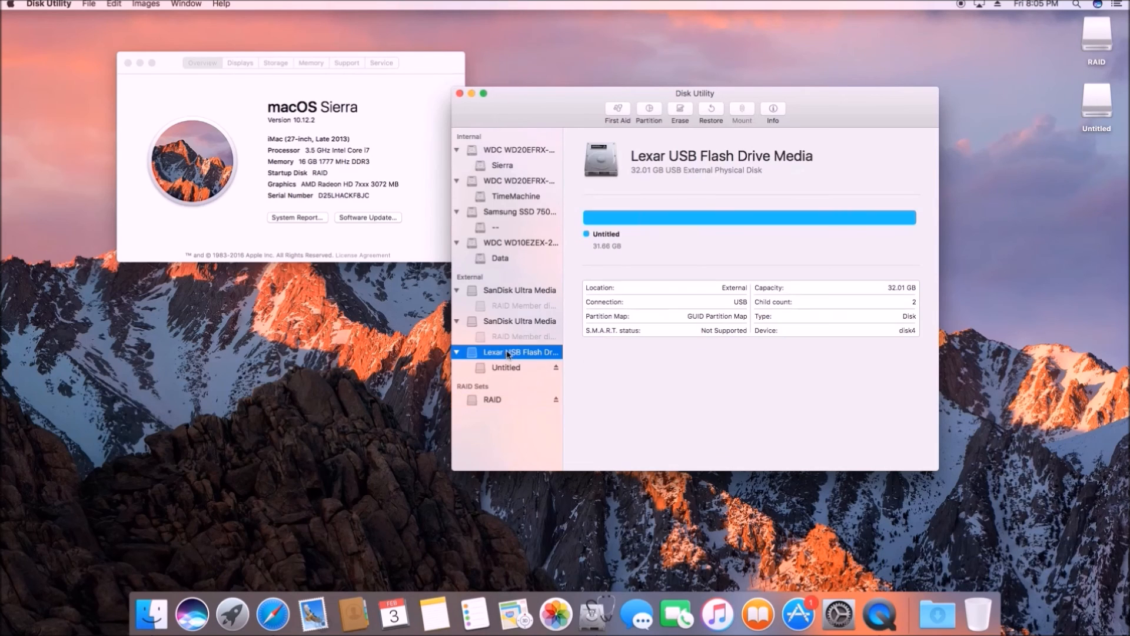
left_click(520, 321)
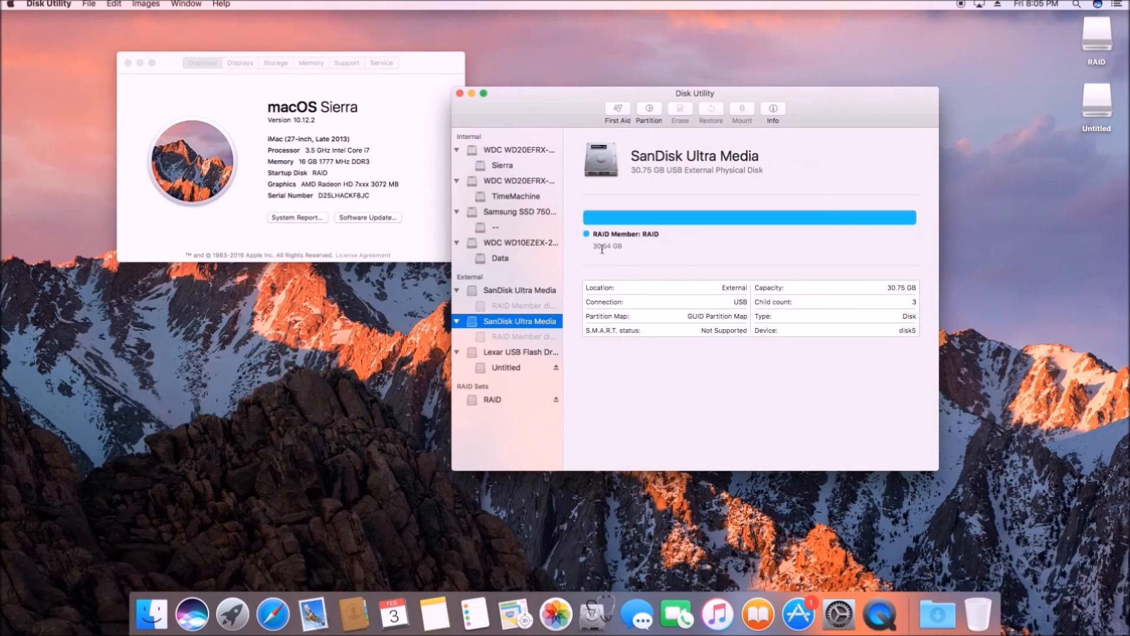
left_click(519, 289)
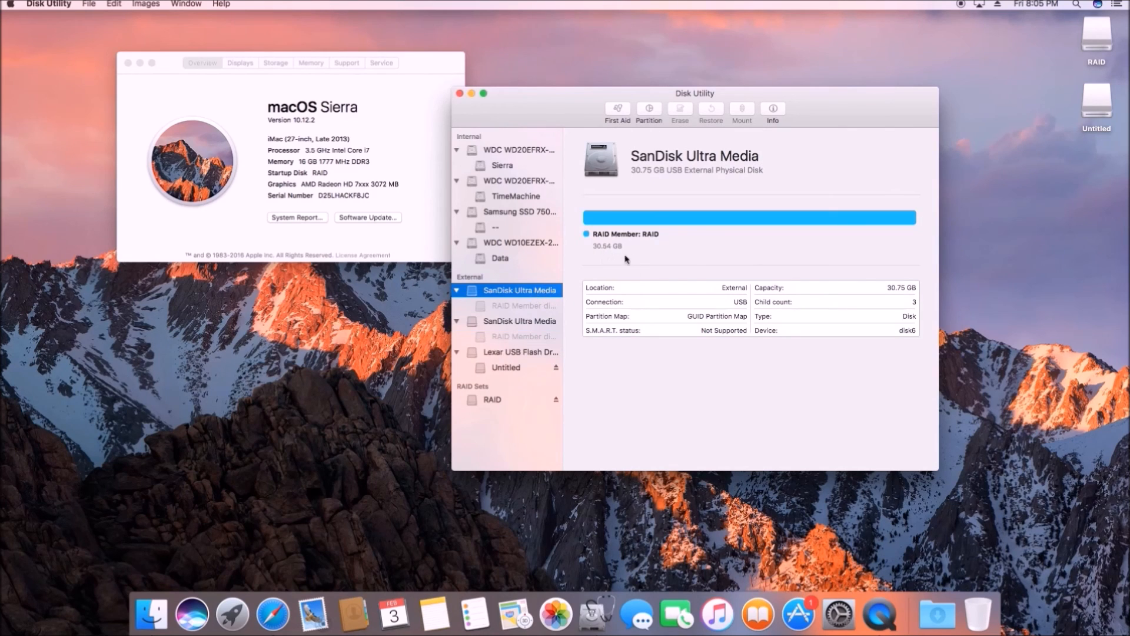
mouse_move(840, 339)
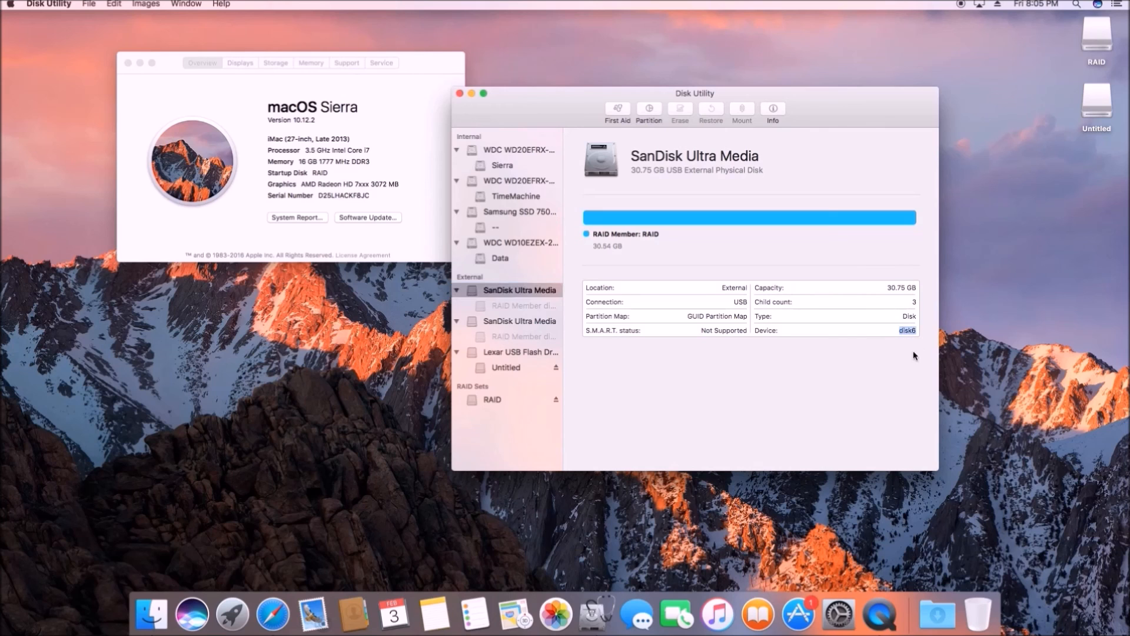
left_click(520, 320)
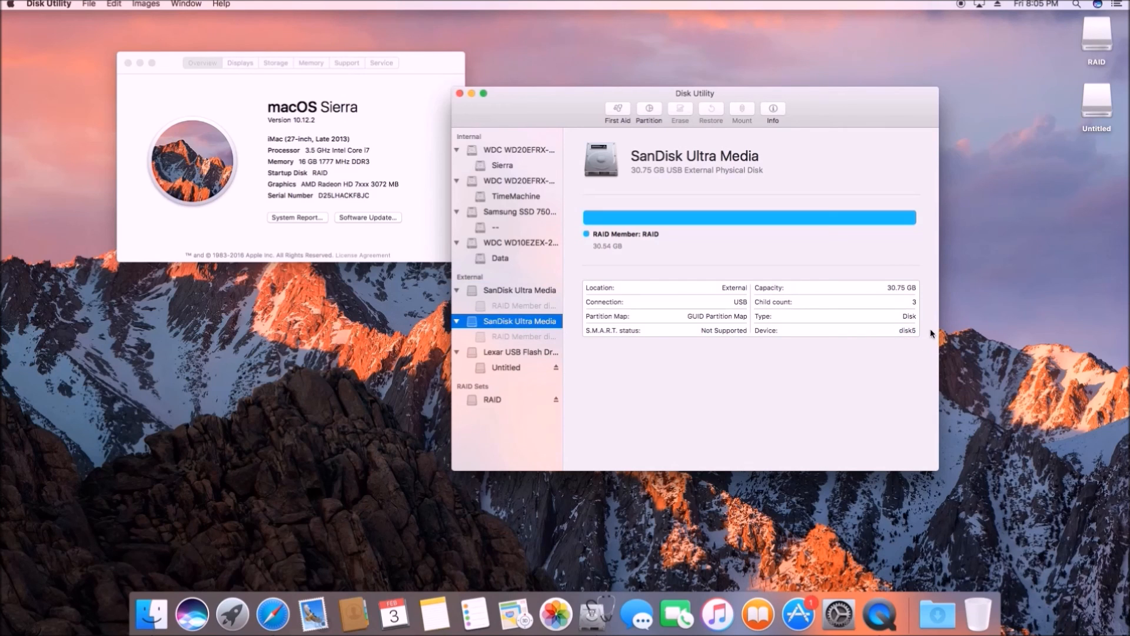
left_click(504, 399)
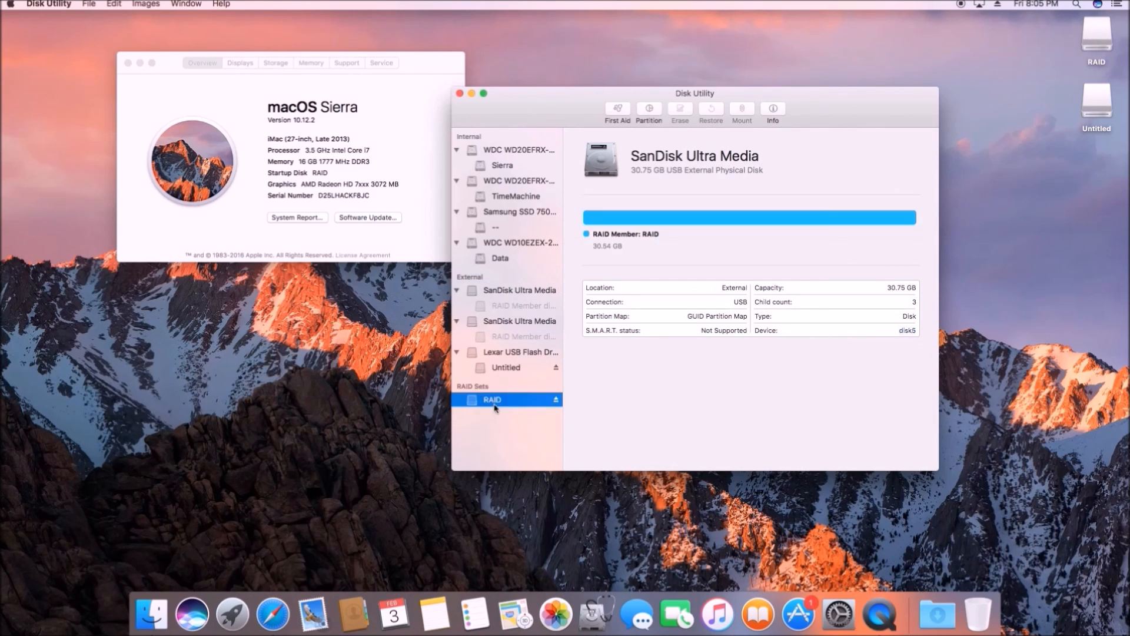